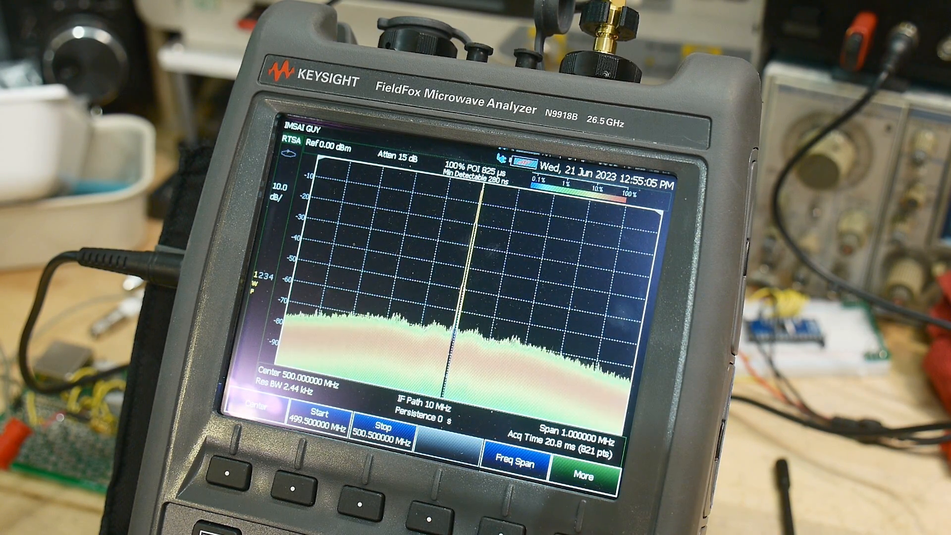
Set a 100 kHz span and mark the carrier near 500 MHz with M1
left_click(499, 466)
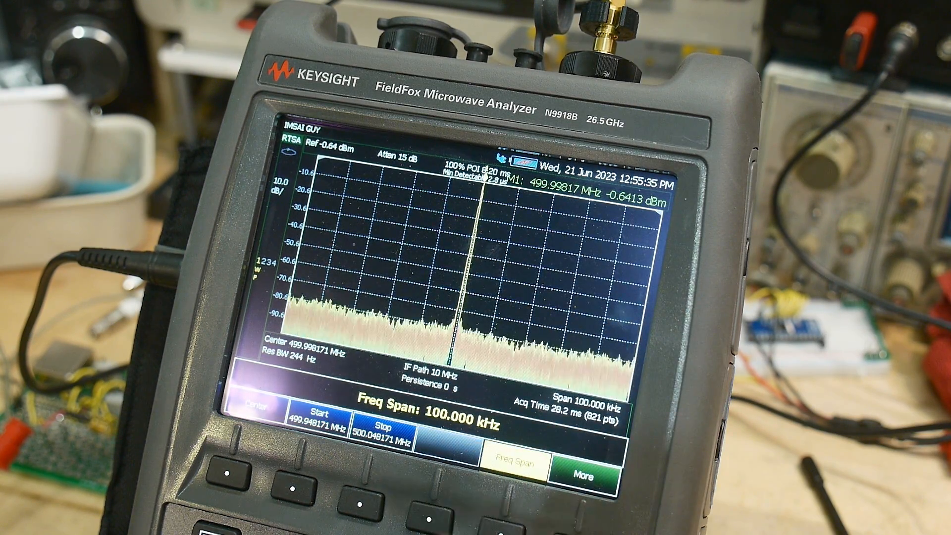
left_click(511, 451)
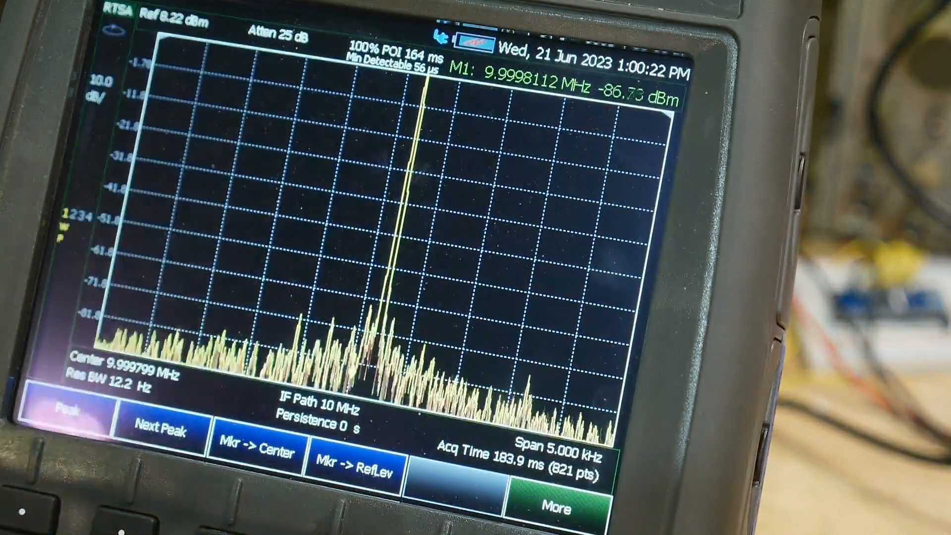
Peak-search the 10 MHz signal and centre the display on the marker
left_click(255, 452)
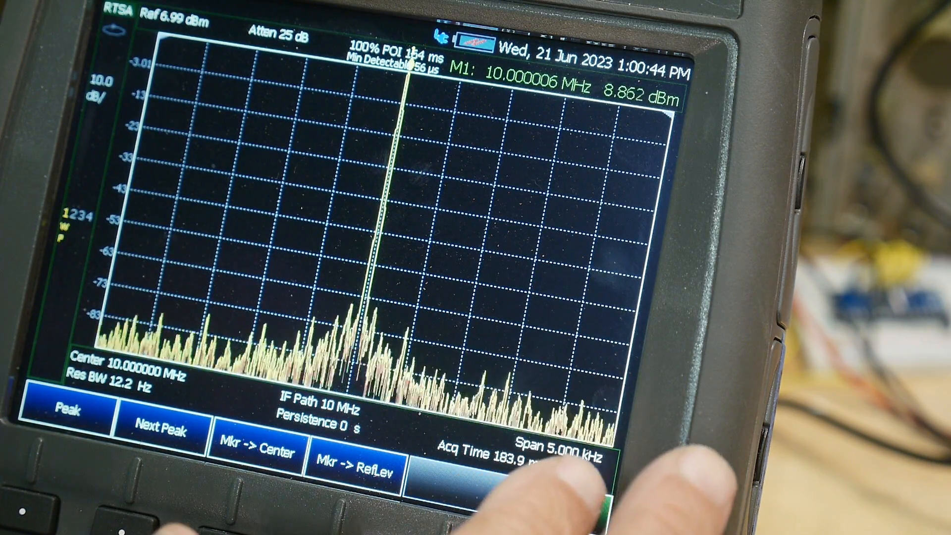
left_click(557, 506)
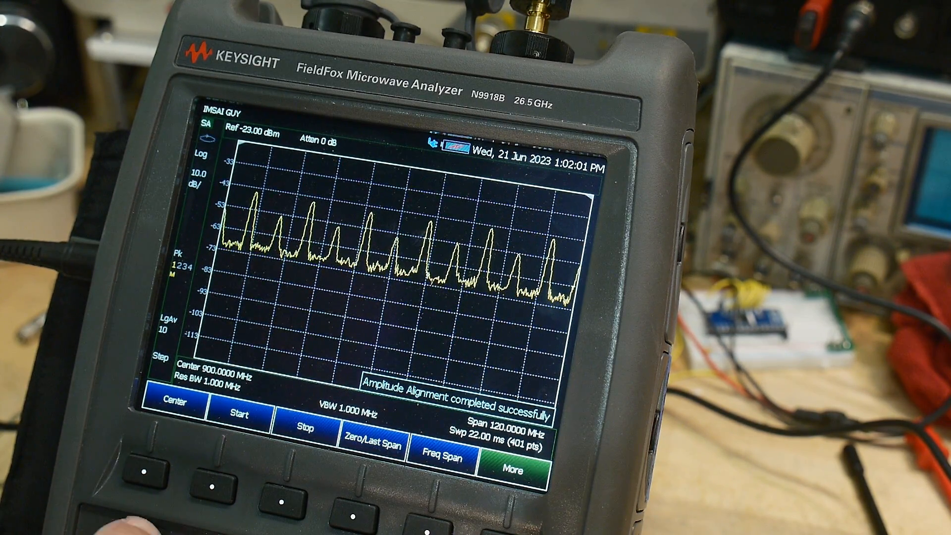
Centre the sweep on 500 MHz and reduce the span to 1 MHz
left_click(175, 403)
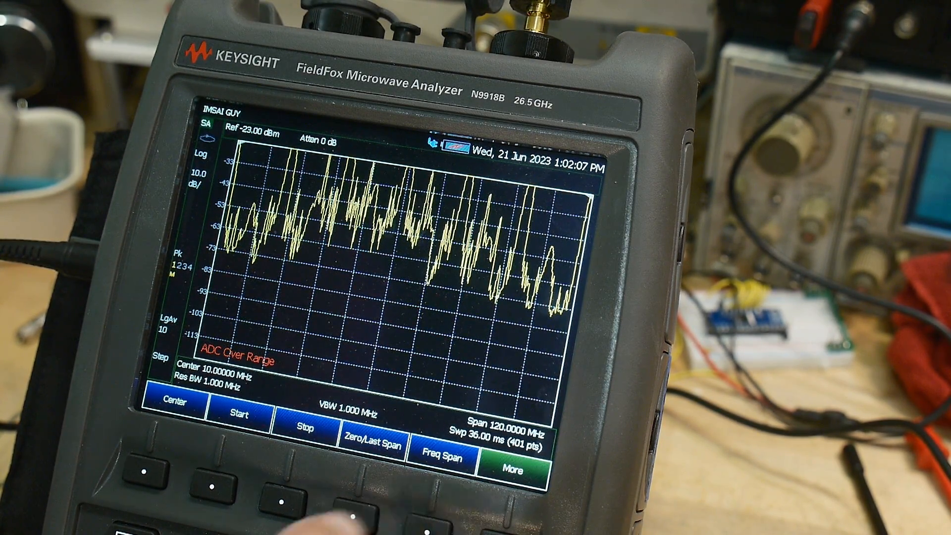
left_click(440, 451)
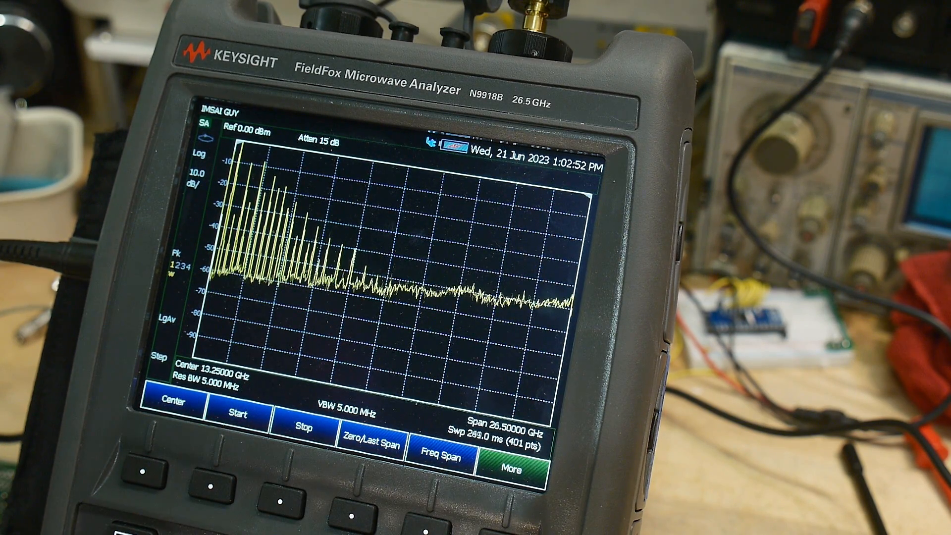
left_click(173, 403)
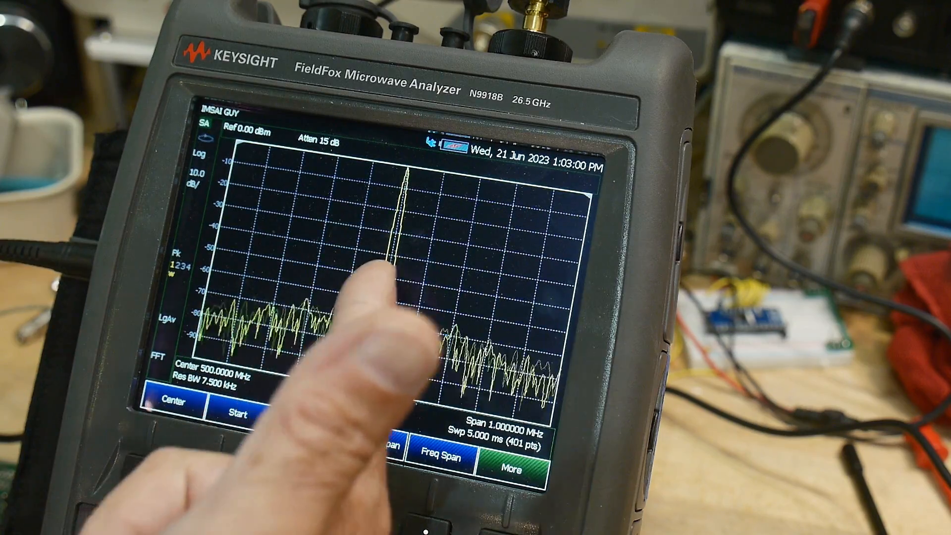
Reduce the span to 10 kHz and place a peak marker on the 500 MHz carrier
left_click(237, 413)
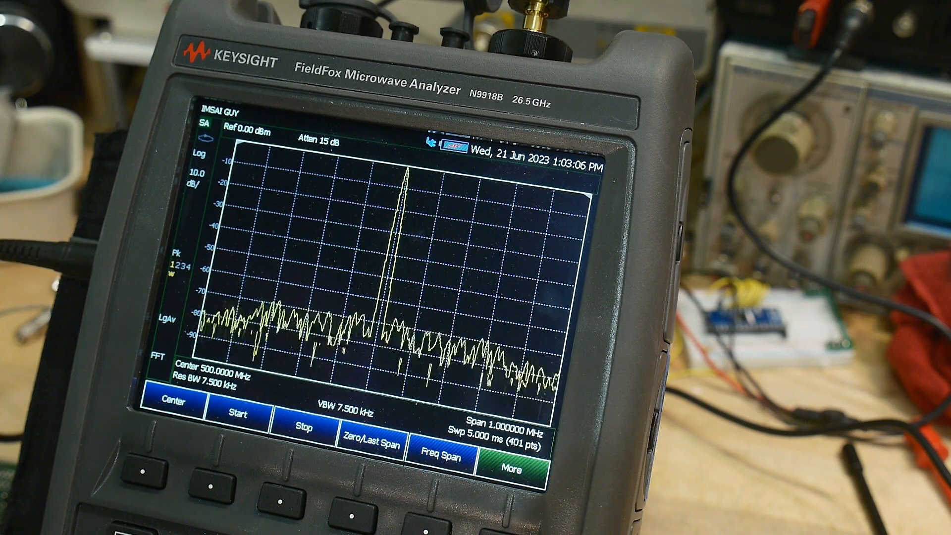
left_click(440, 454)
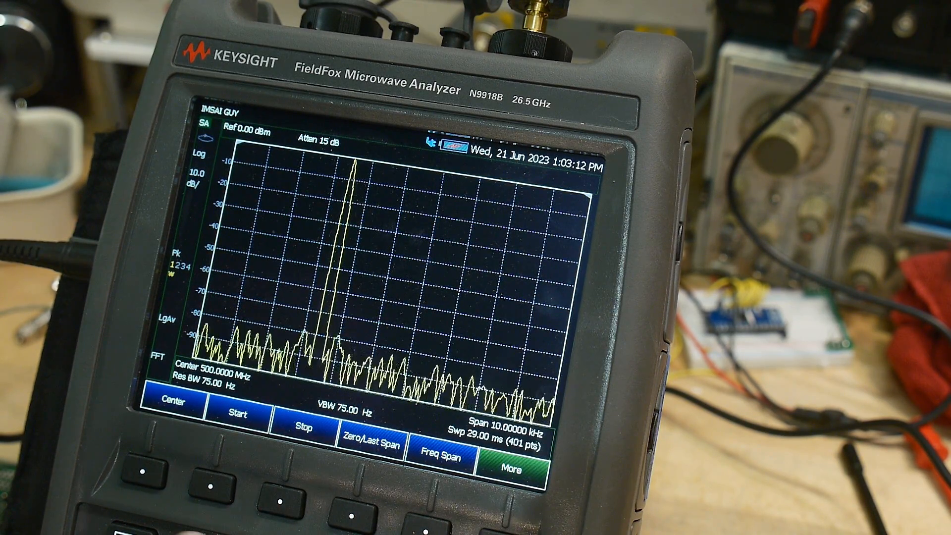
left_click(143, 464)
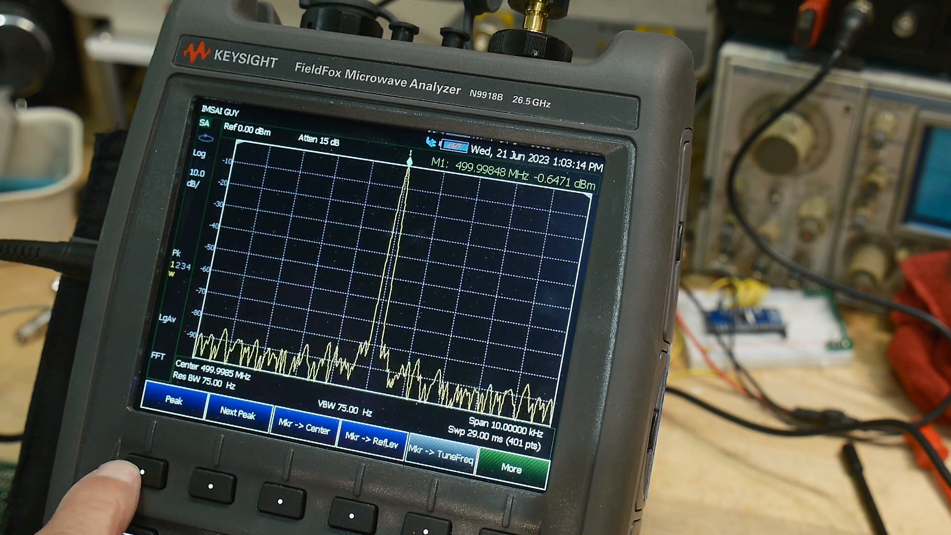
Set the reference level to the peak and lower the RBW to 30 Hz
left_click(373, 428)
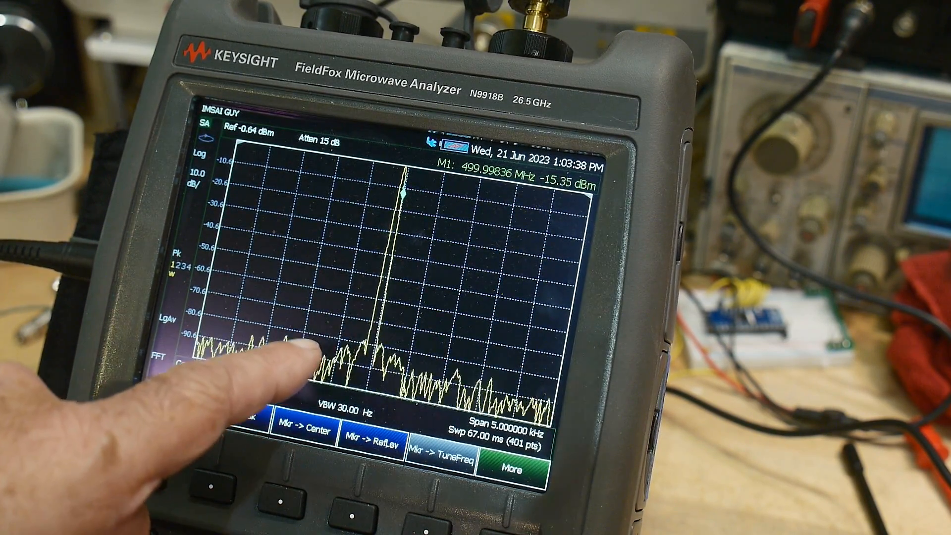
left_click(176, 401)
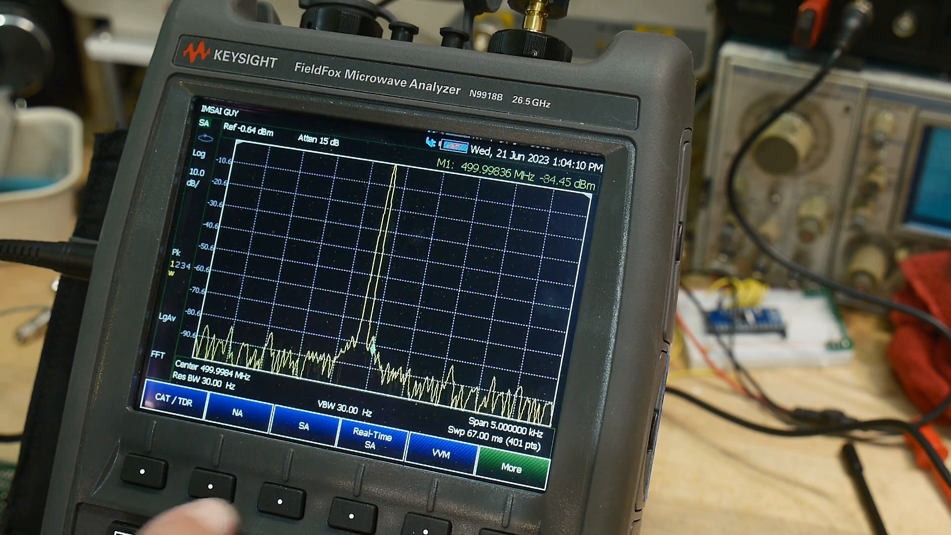
Switch to RTSA and enter frequencies for a 975–995 MHz, 20 MHz span display
left_click(370, 434)
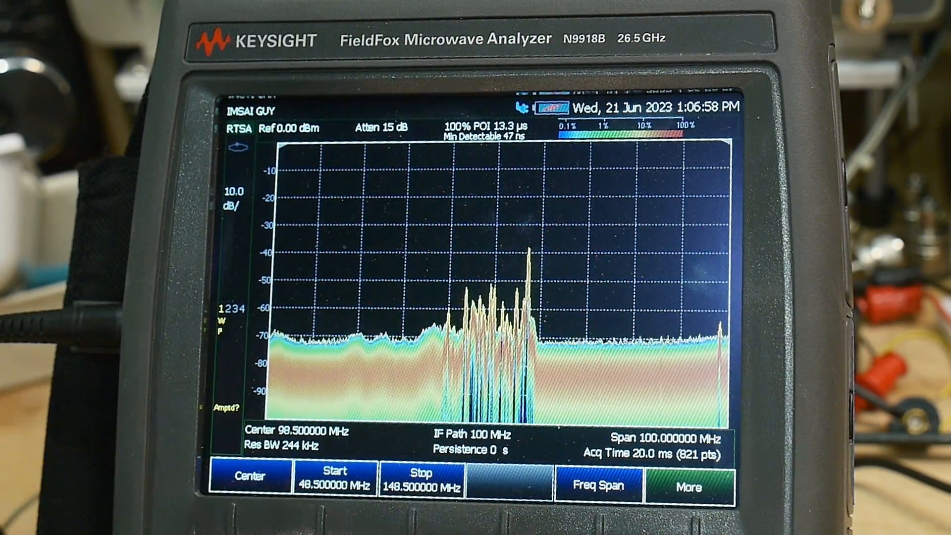
left_click(598, 483)
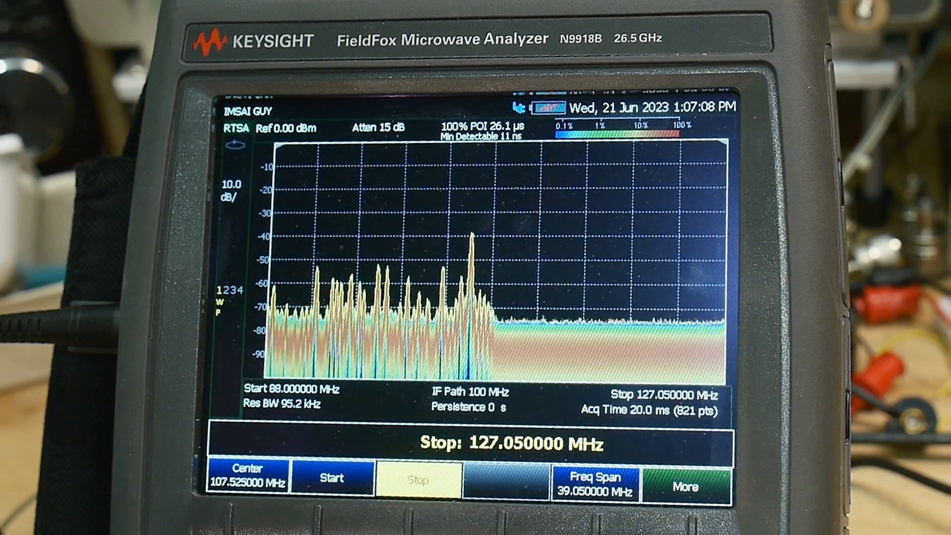
type("108")
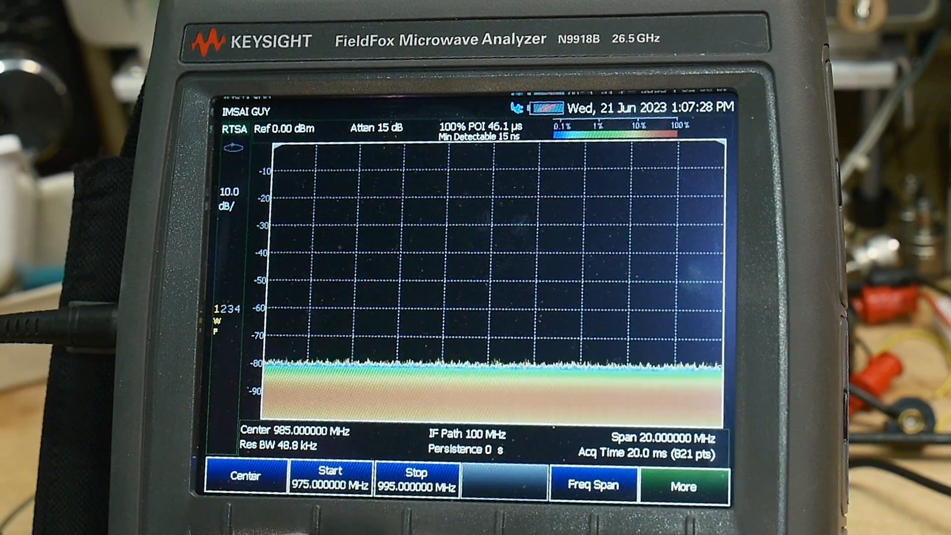
Return to standard SA mode with the default full 26.5 GHz sweep
left_click(330, 481)
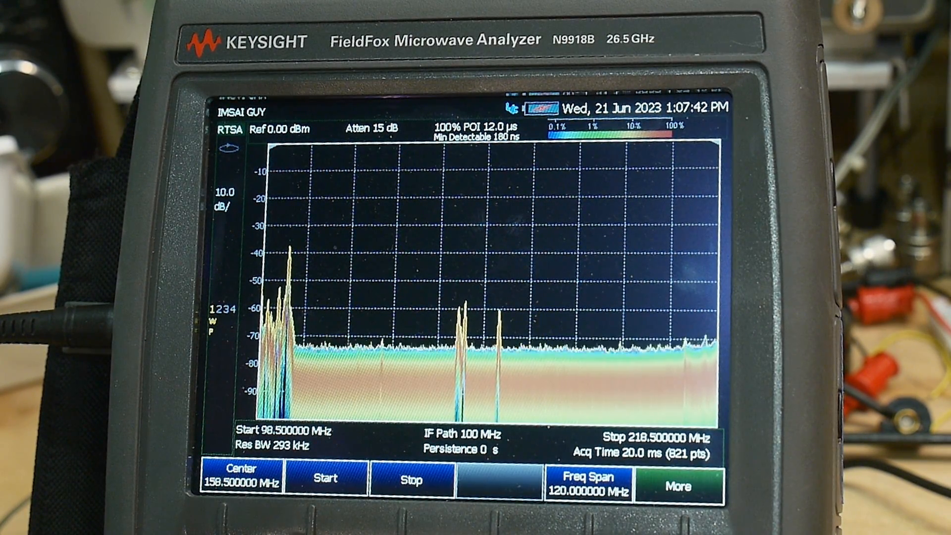
left_click(586, 485)
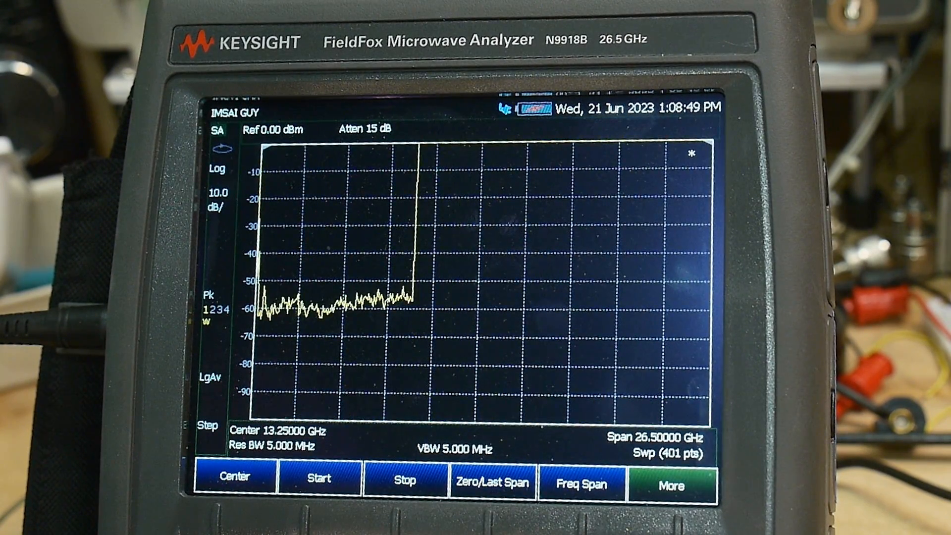
Centre on 98.5 MHz and turn on trace averaging for the FM signal
left_click(234, 479)
type("98.5")
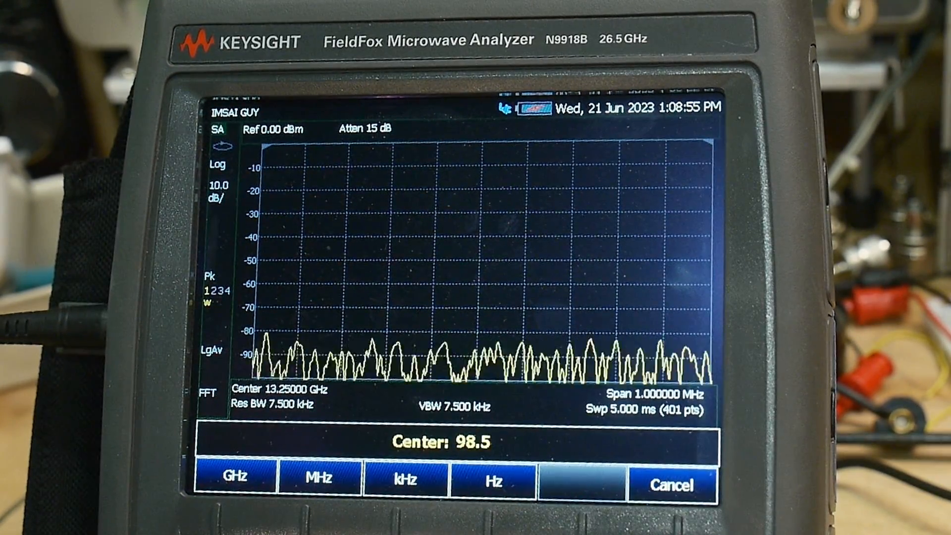
left_click(318, 478)
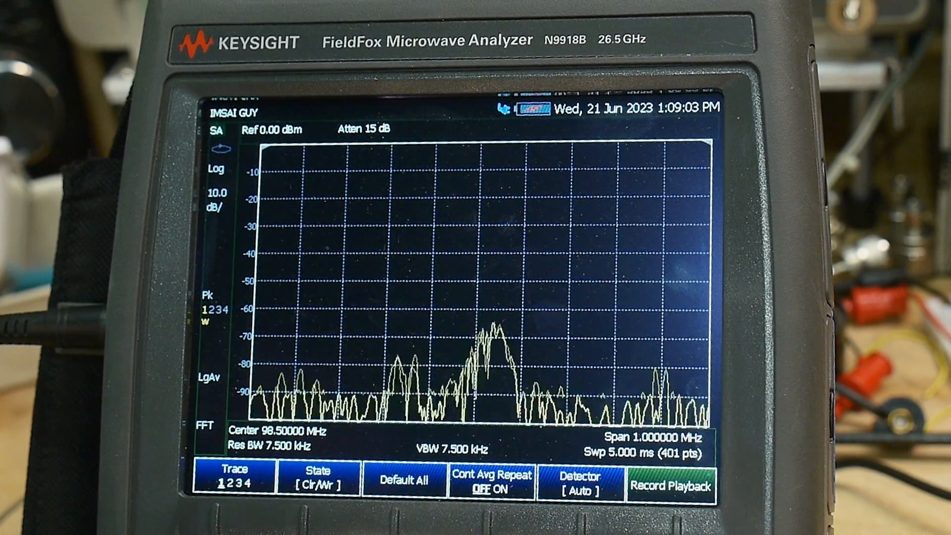
left_click(318, 480)
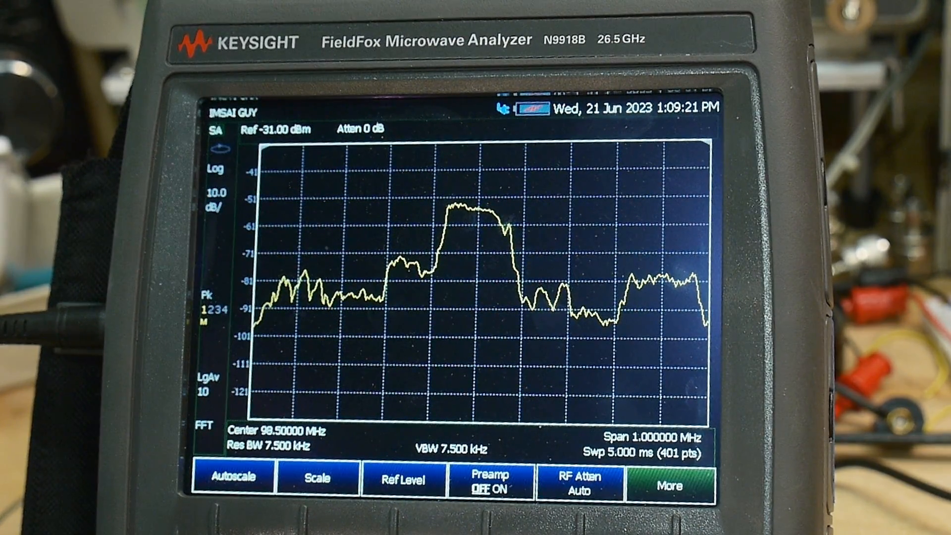
Start Analog Demod Tune & Listen and lower the volume to 25
left_click(669, 485)
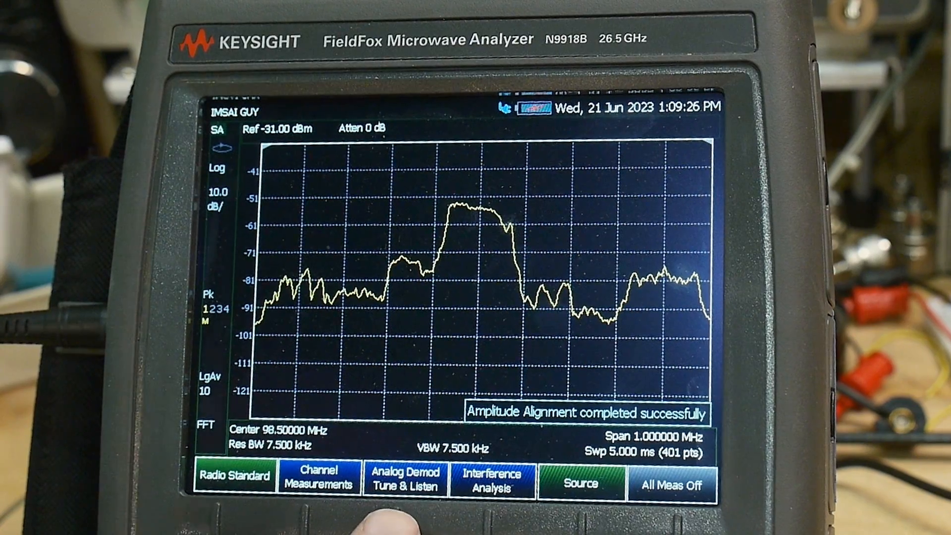
left_click(405, 480)
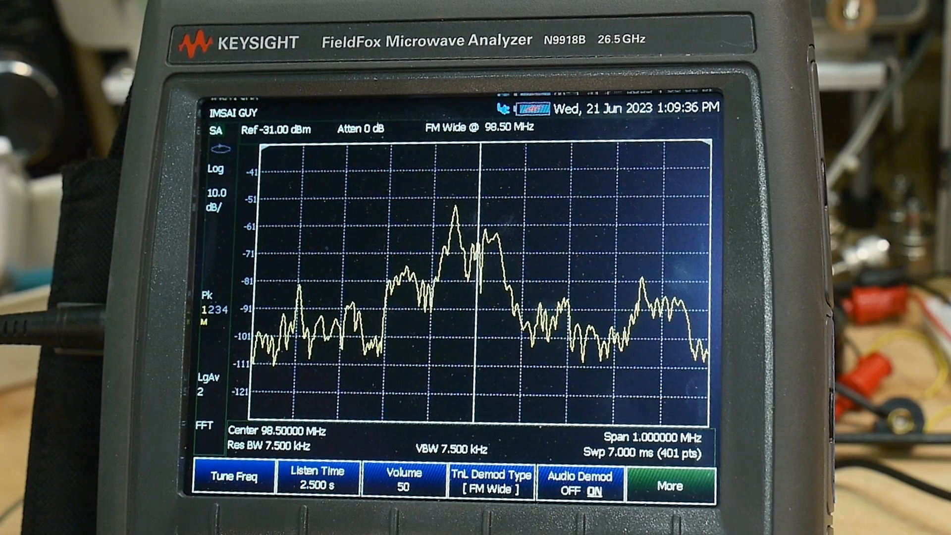
left_click(404, 479)
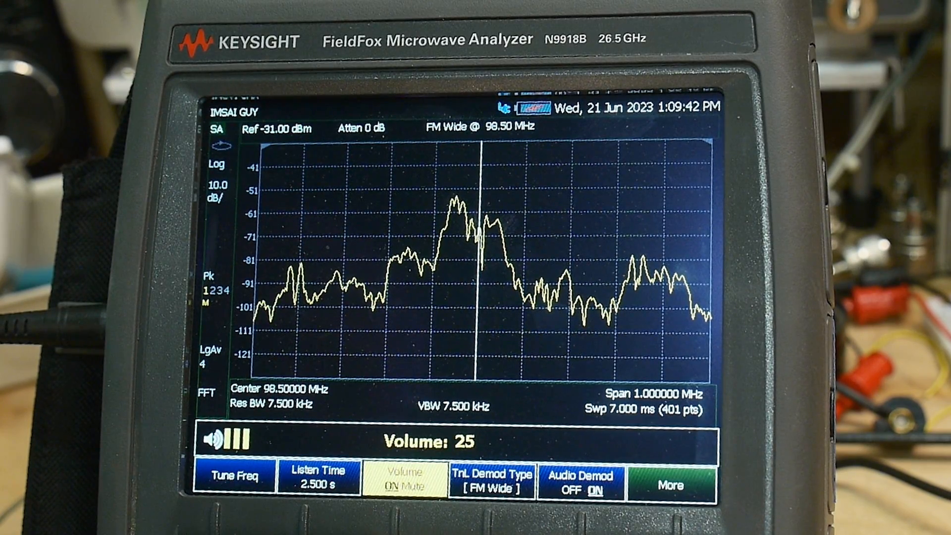
Choose FM Wide as the tune-and-listen demodulation type
left_click(405, 480)
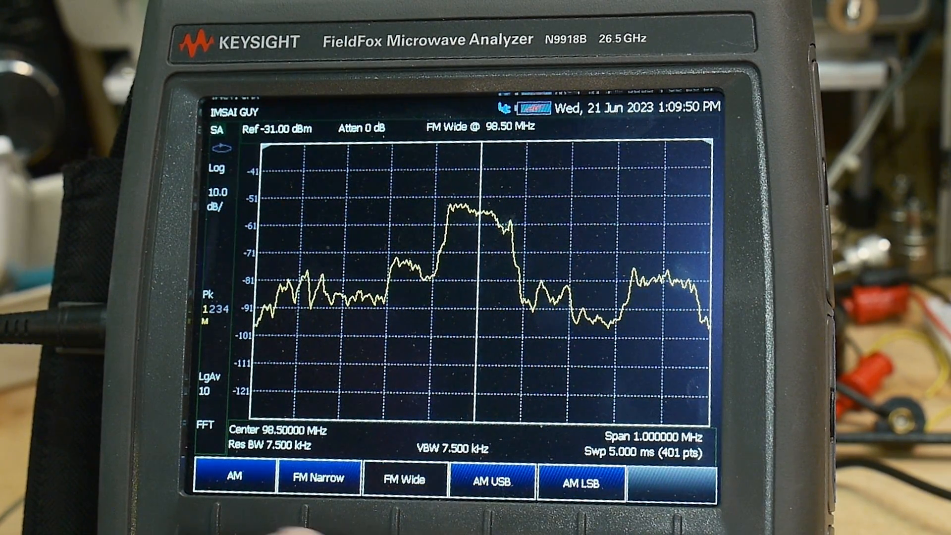
left_click(318, 477)
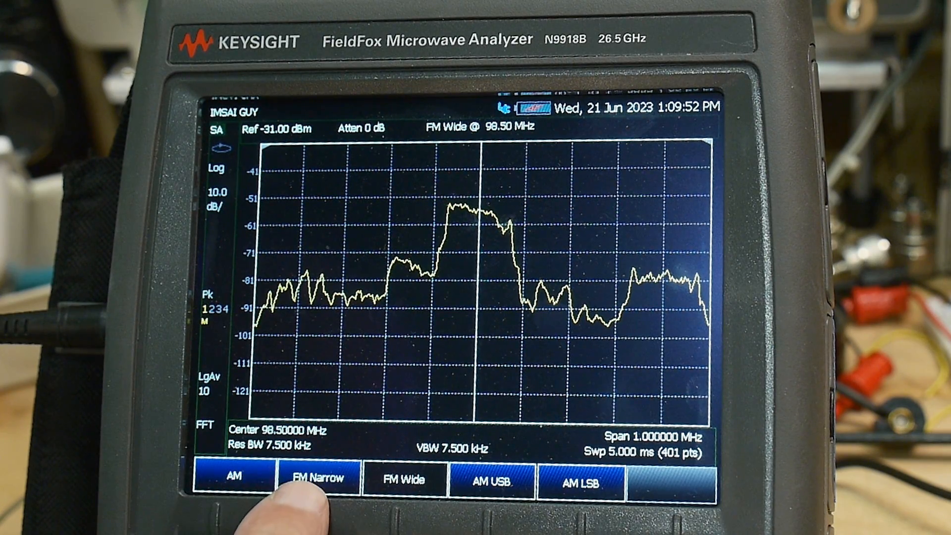
left_click(491, 479)
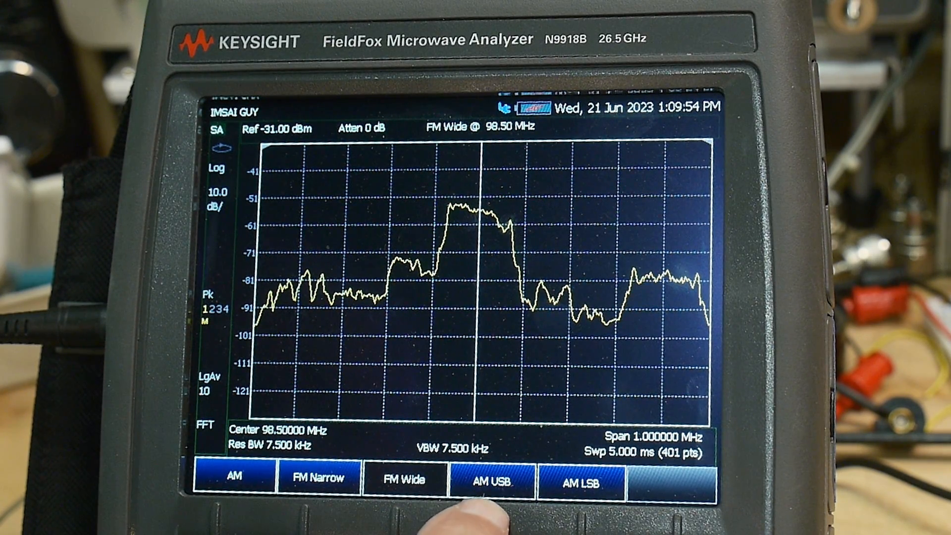